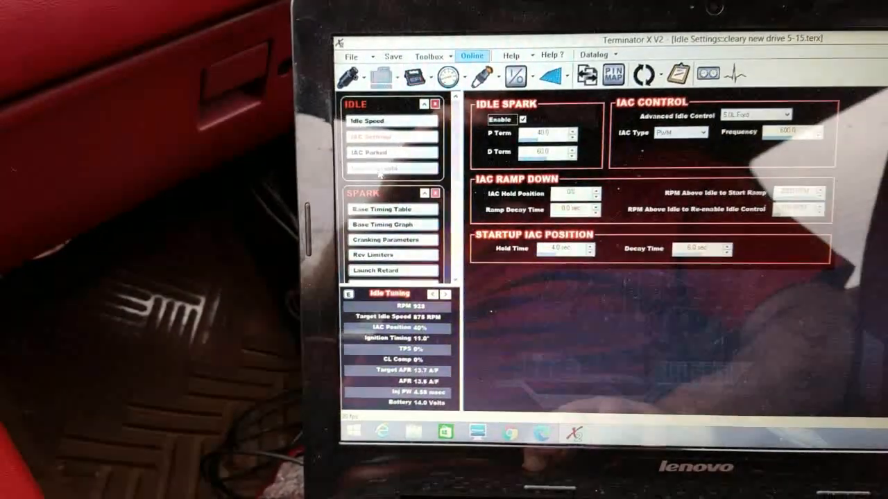
Step: Show the IAC Parked Position curve plotted against coolant temperature
left_click(372, 151)
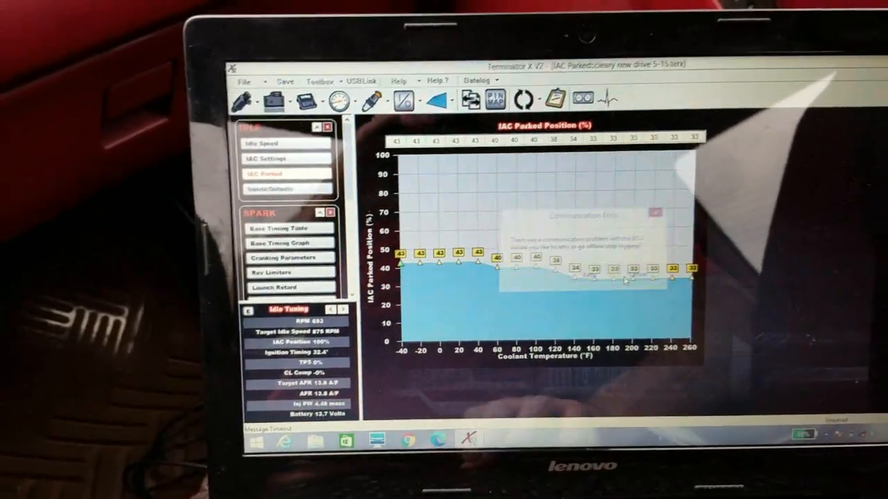
Step: Dismiss the Communication Error popup covering the IAC Parked Position graph
left_click(652, 214)
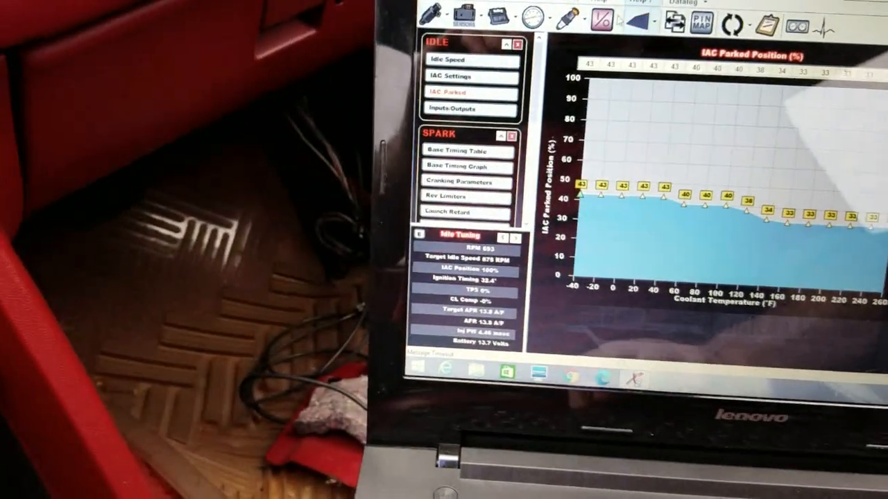
left_click(456, 150)
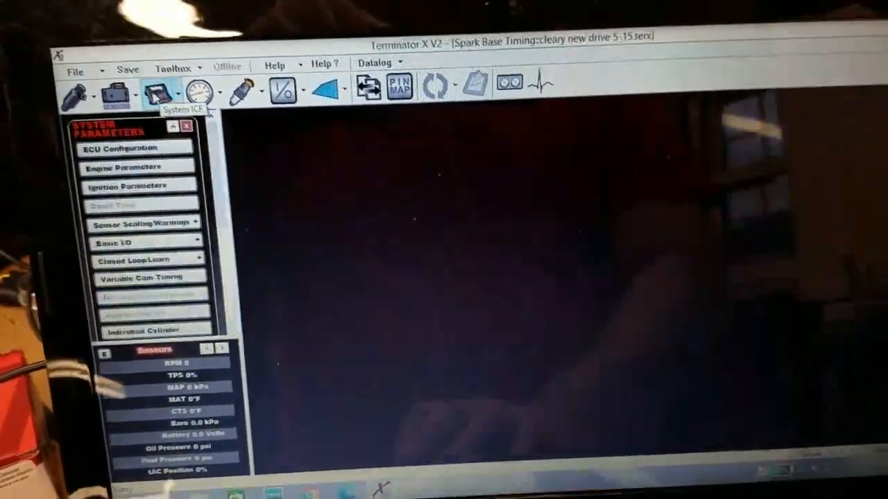
Step: View the IAC Settings (idle spark, ramp-down, startup position) and reach the Advanced 1D Tables page
left_click(122, 166)
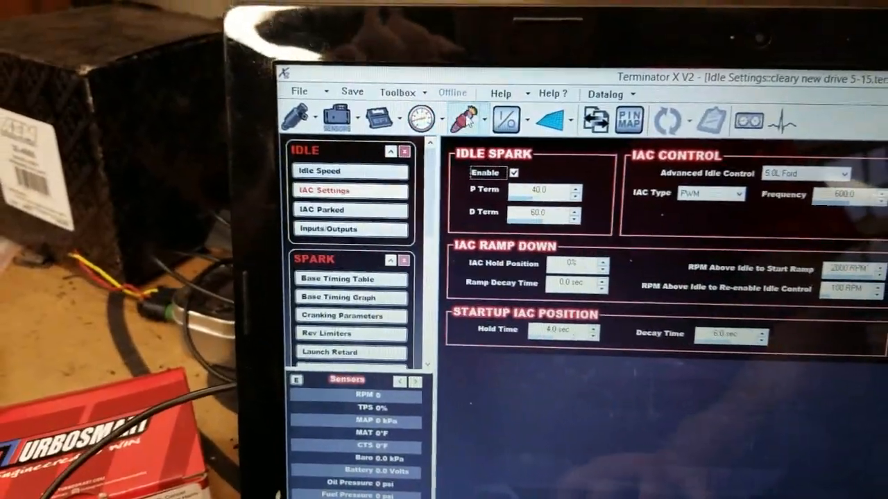
left_click(341, 279)
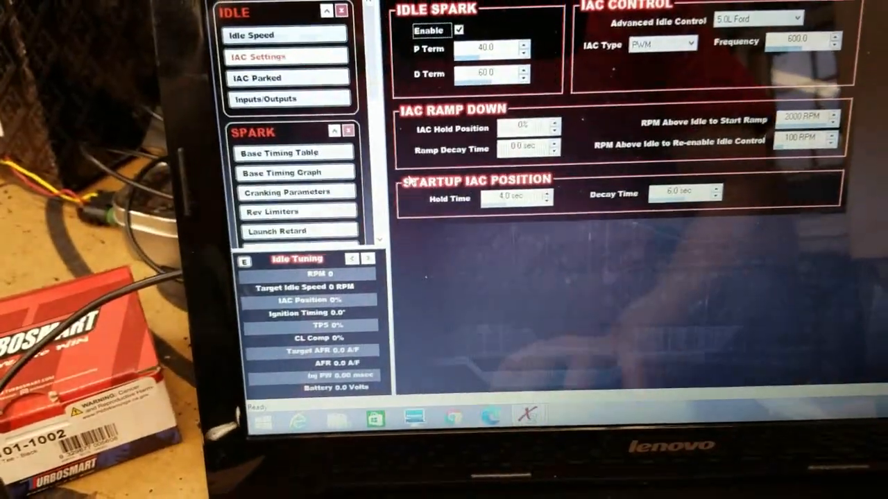
left_click(280, 151)
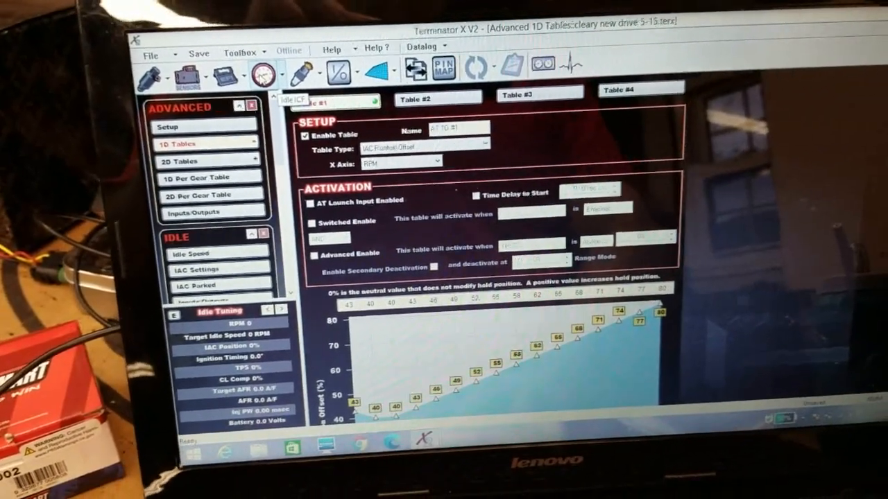
Step: Return to the Idle Settings page after configuring the RPM-based IAC offset table
left_click(197, 269)
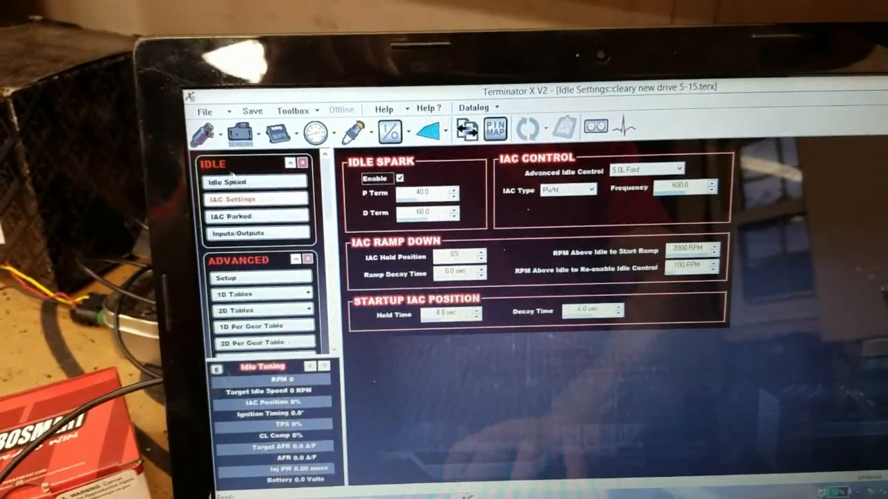
Step: Show the Target Idle Speed curve falling from 1200 RPM cold to 875 RPM warm
left_click(225, 180)
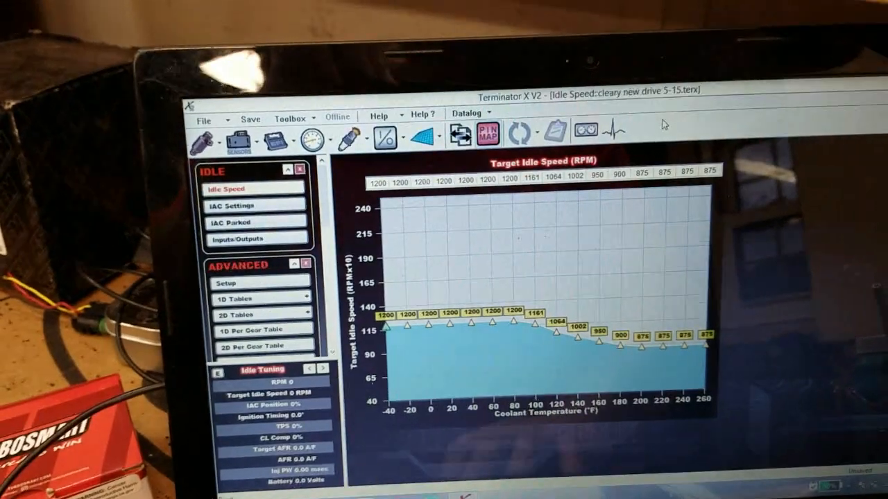